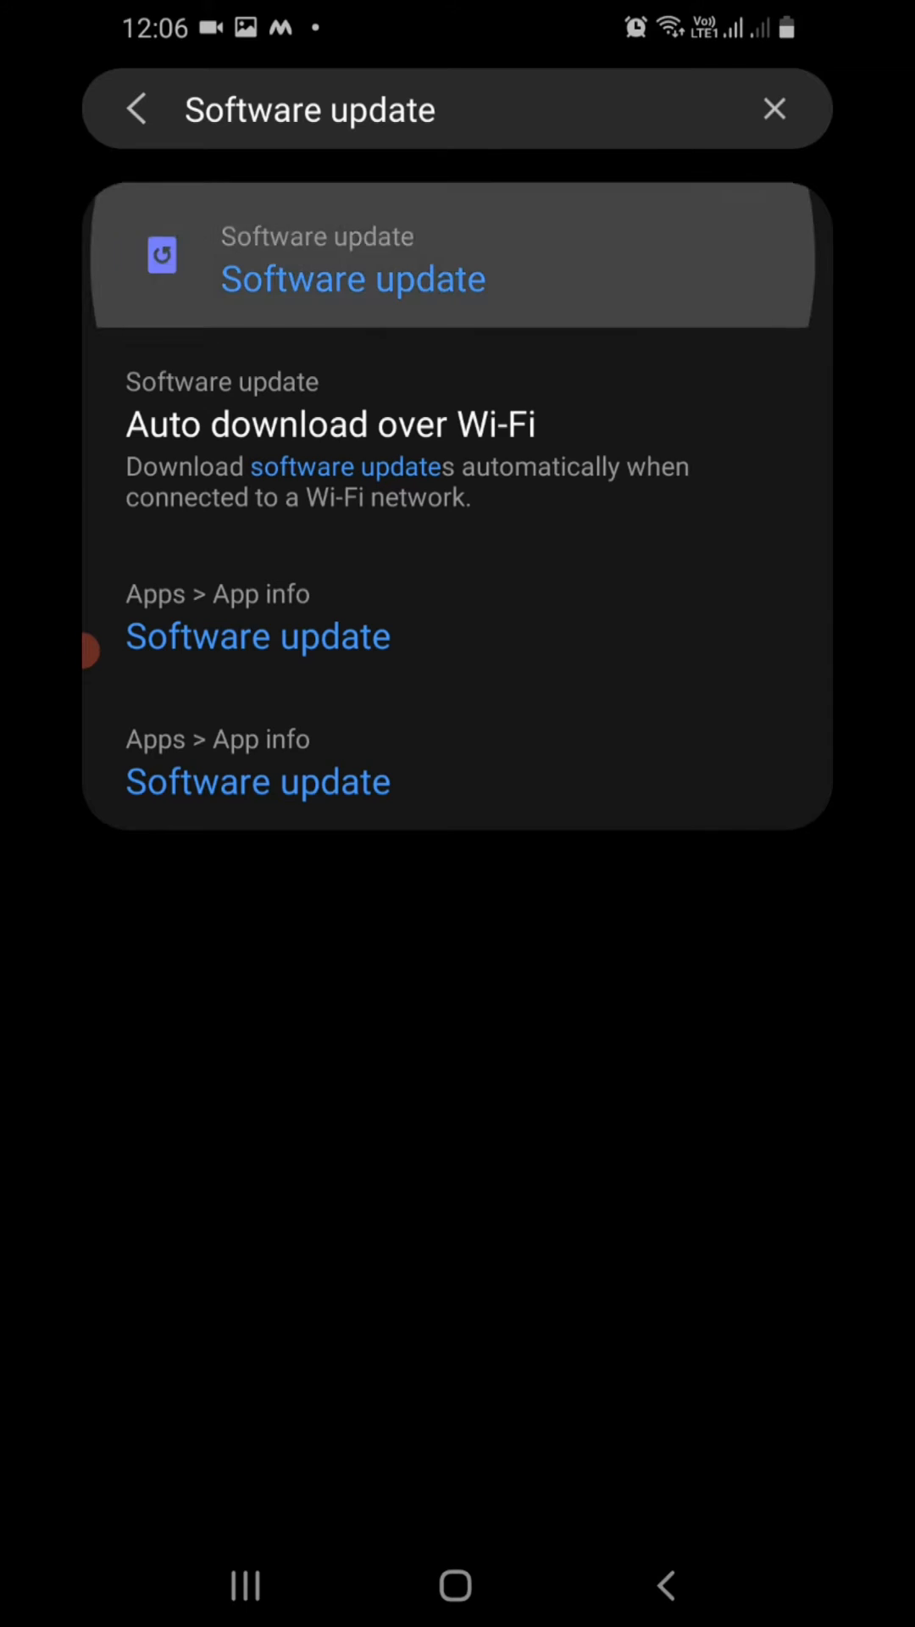
Step: Run a Software update check via Download and install, then return to the main Settings list
left_click(353, 276)
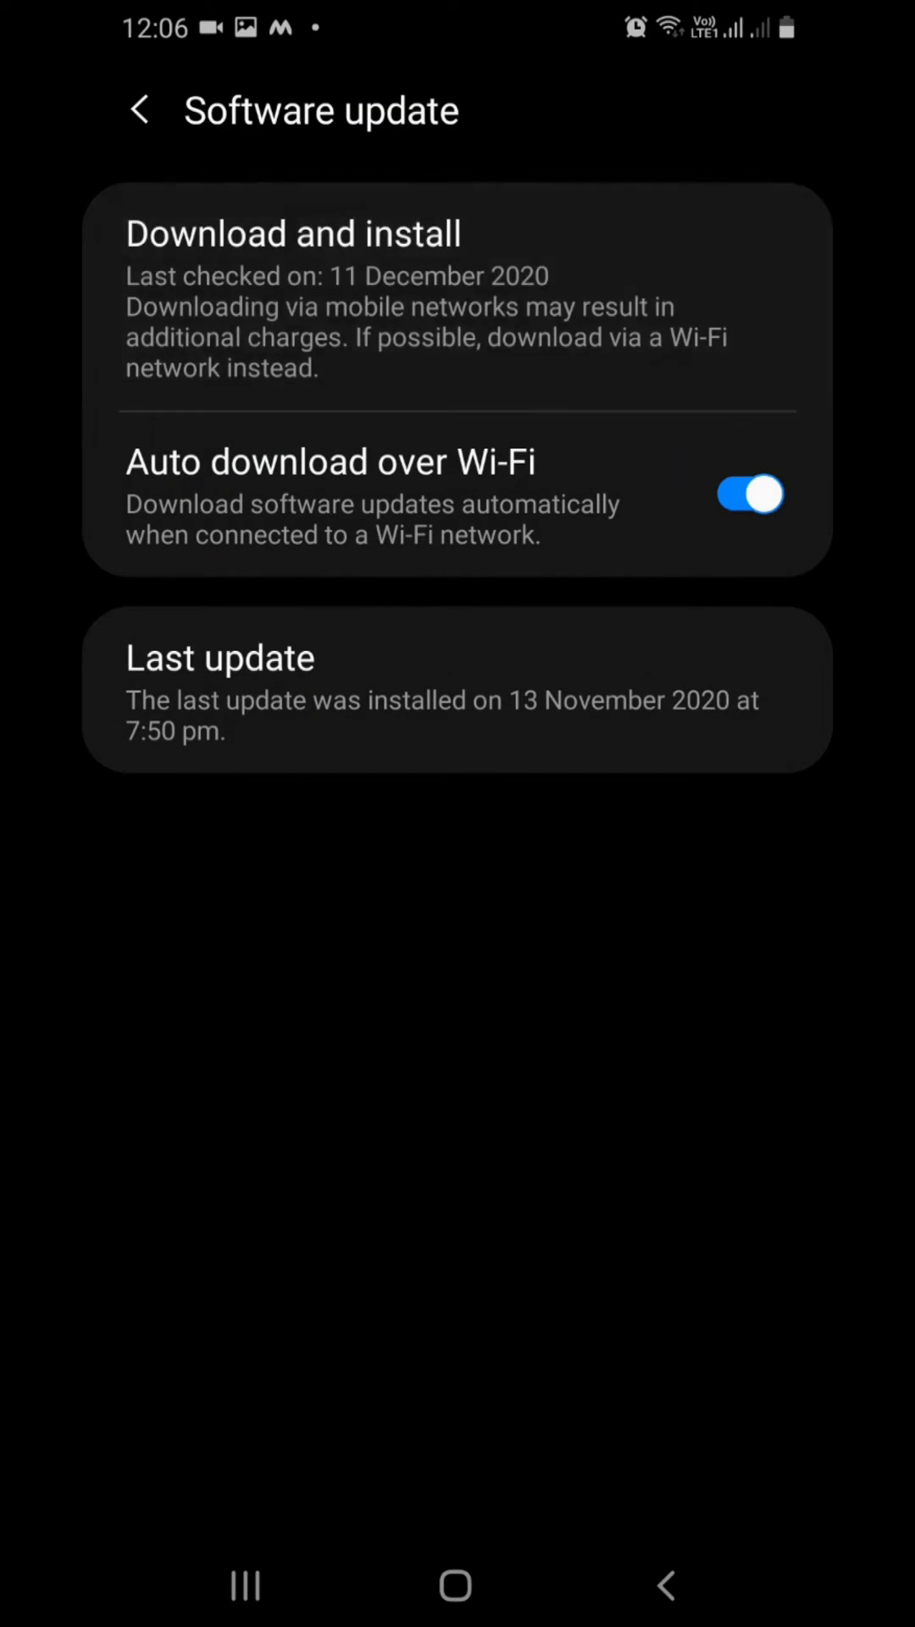
left_click(293, 232)
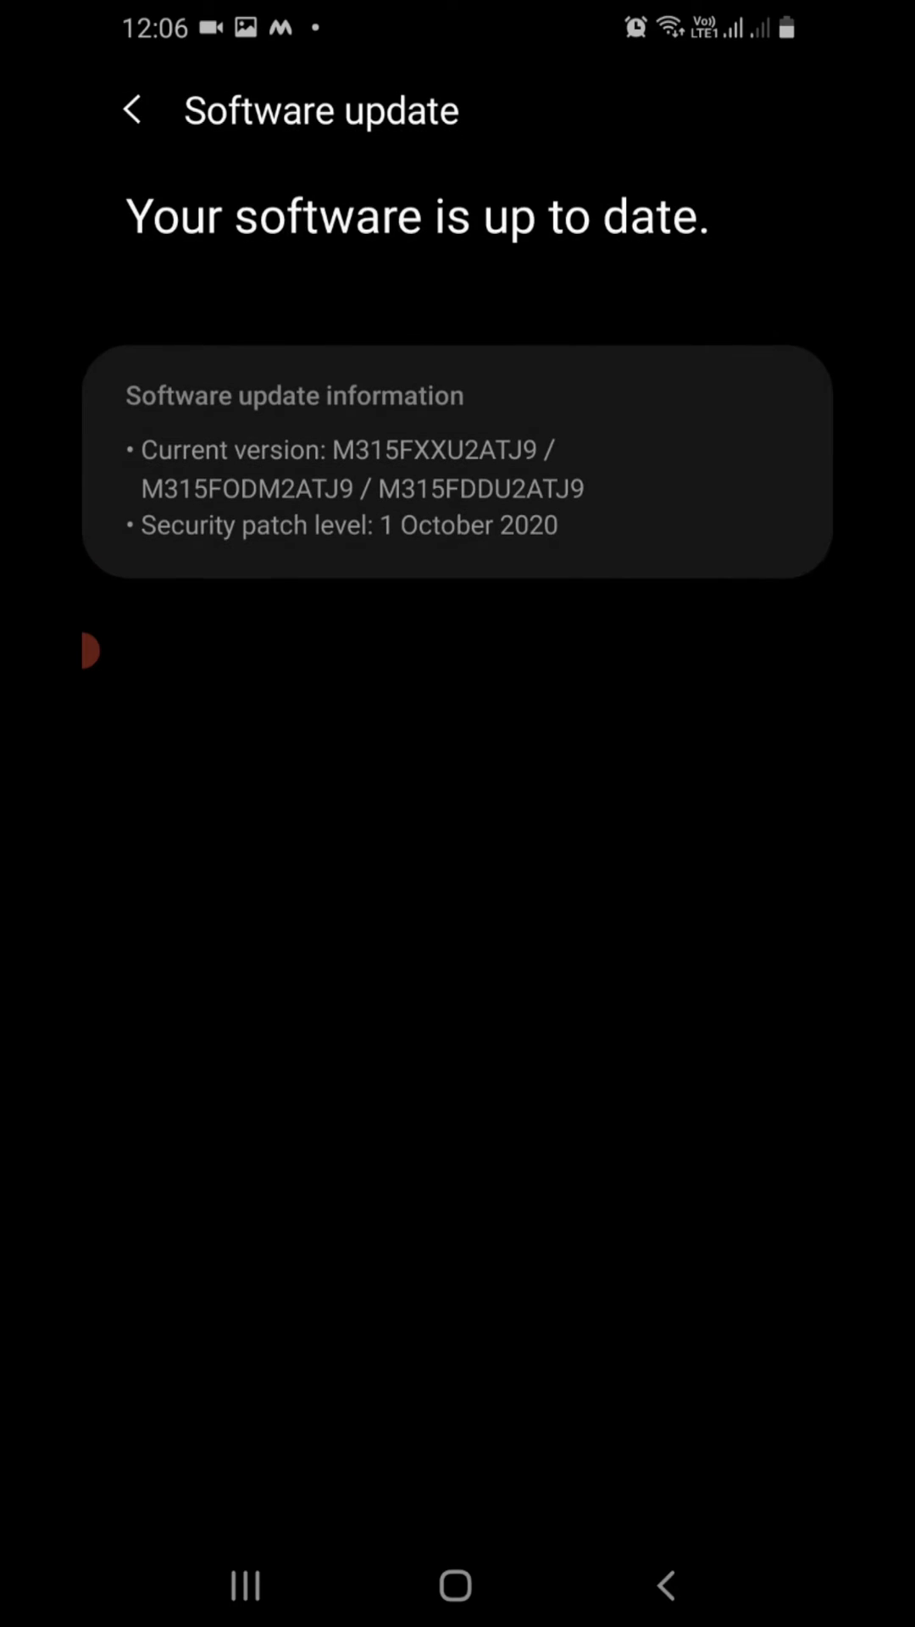
left_click(132, 109)
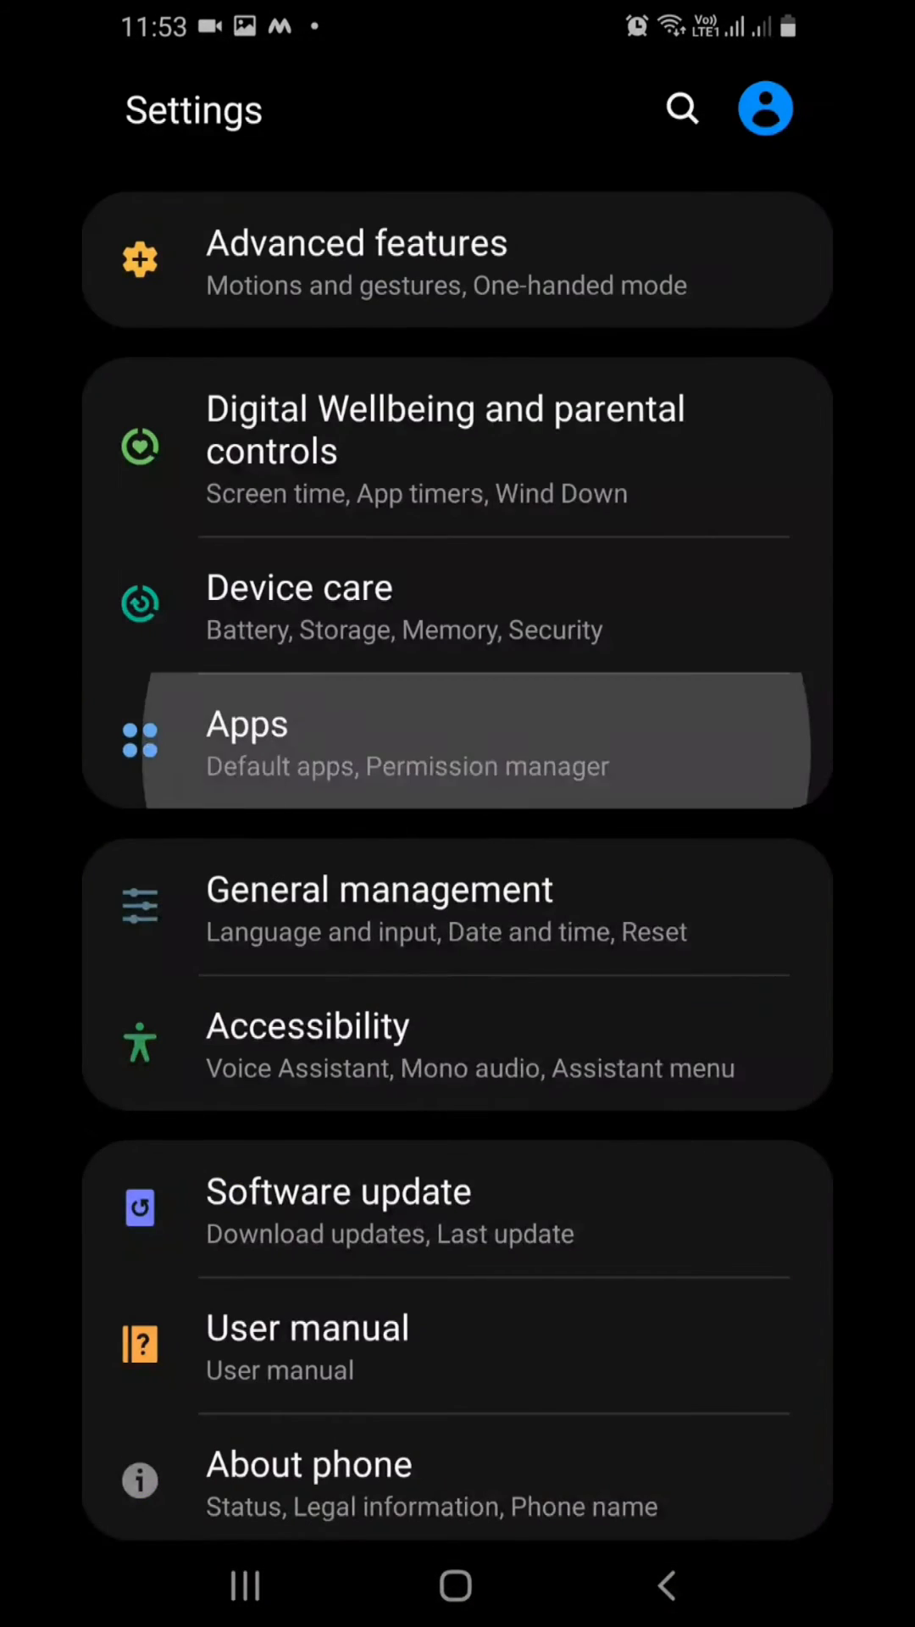
Step: Uninstall the Chess app from Apps, confirming with OK, then leave Settings for the app drawer
left_click(248, 724)
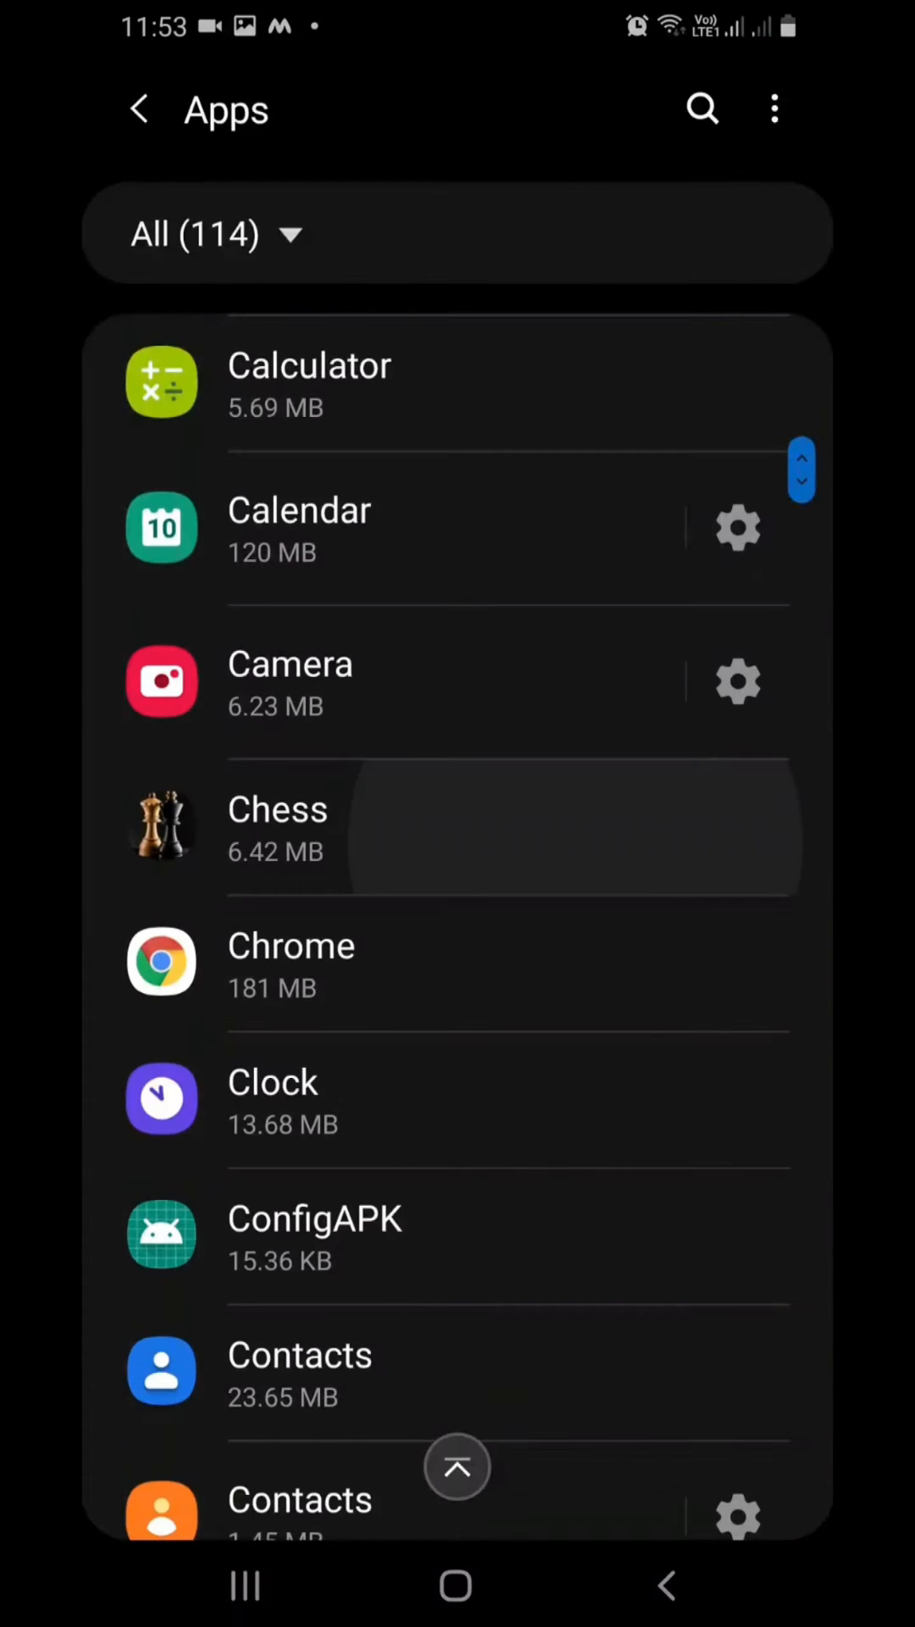
left_click(276, 827)
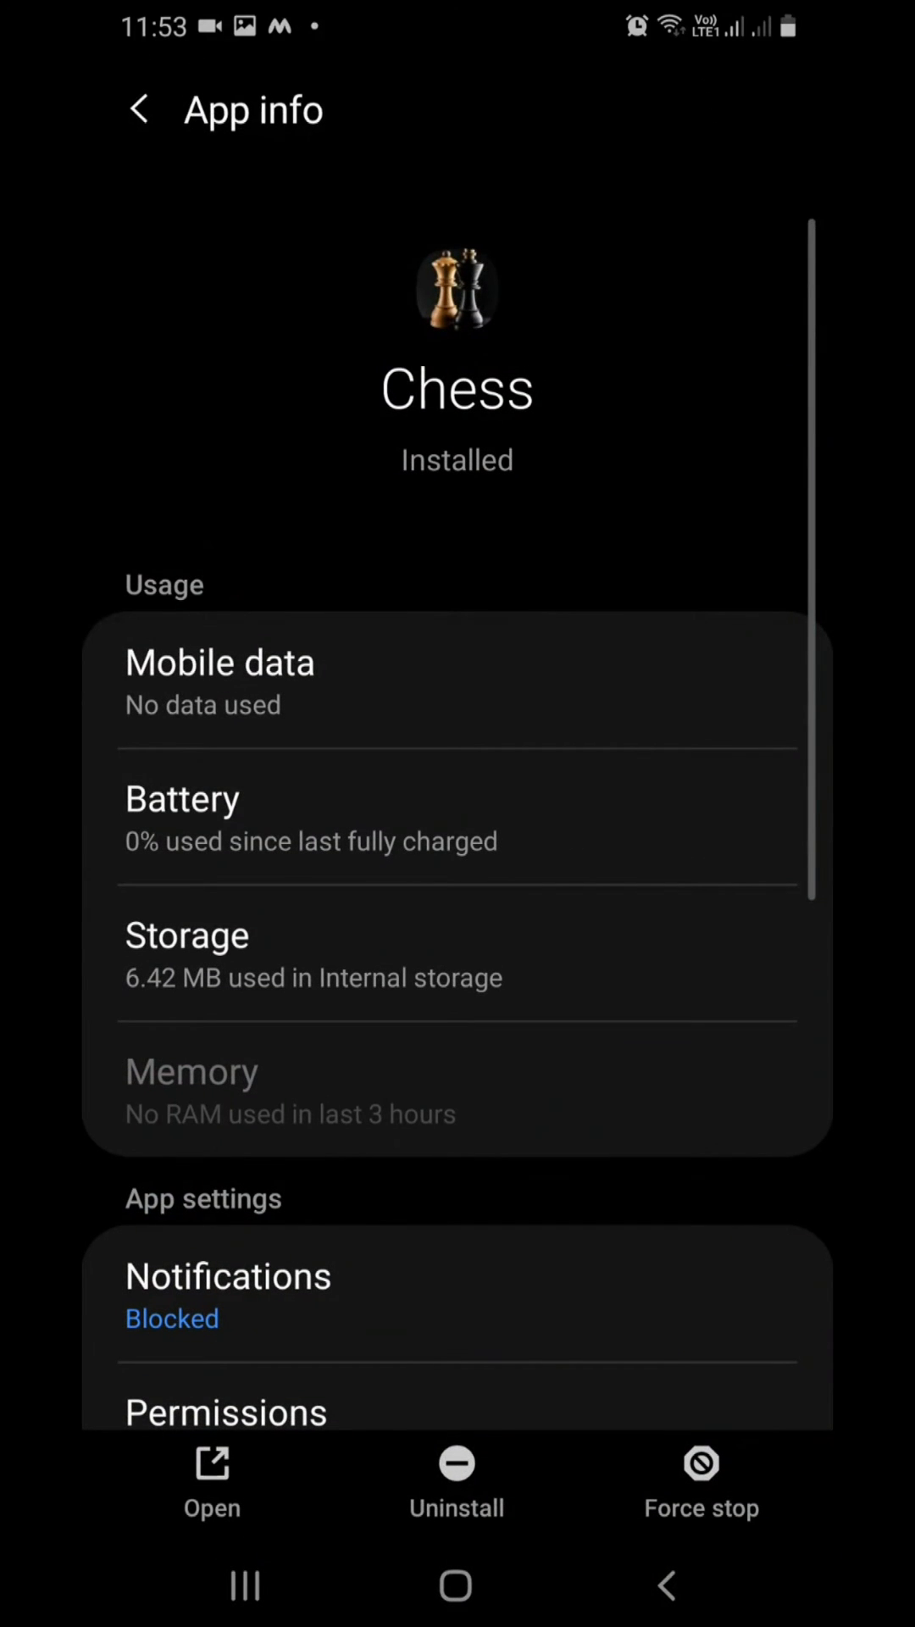
left_click(456, 1478)
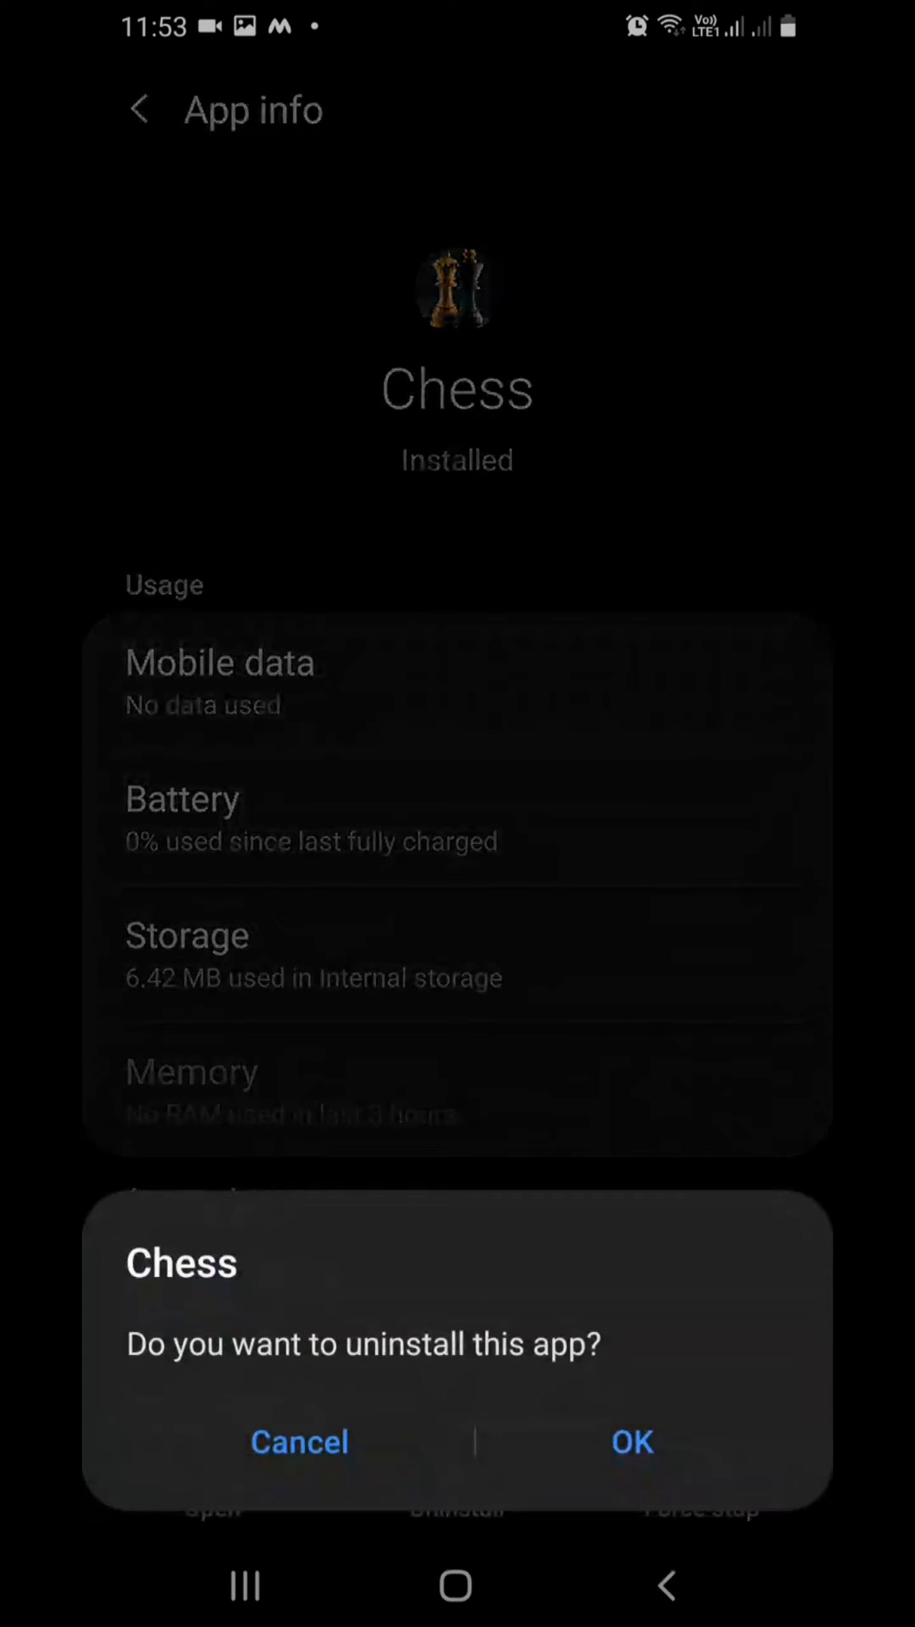
left_click(632, 1440)
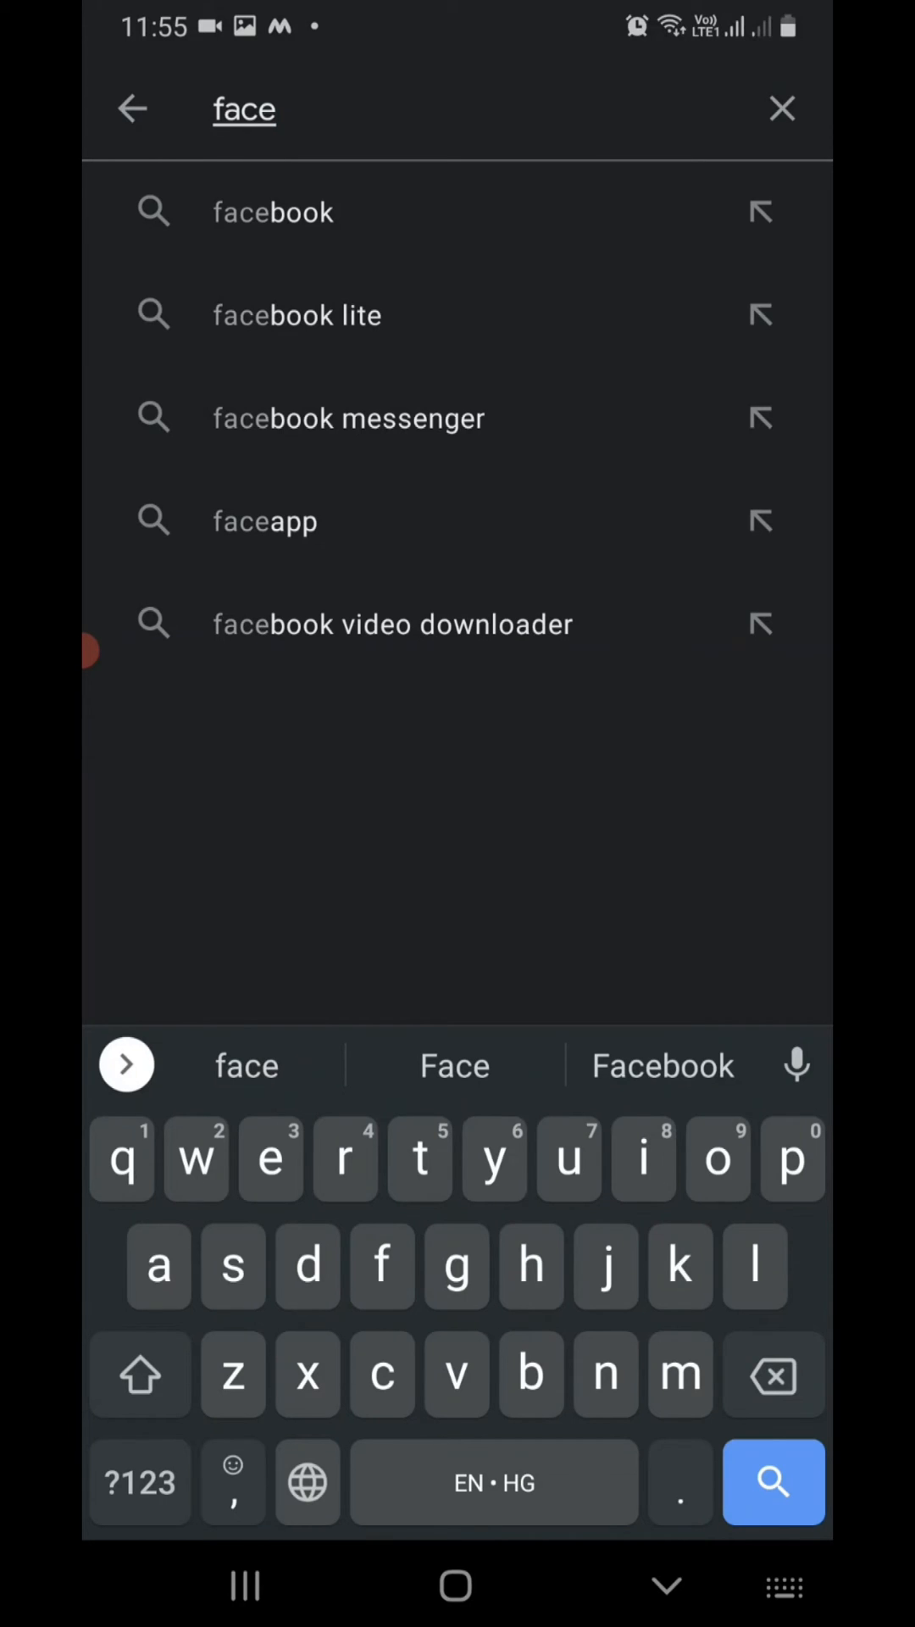
left_click(296, 316)
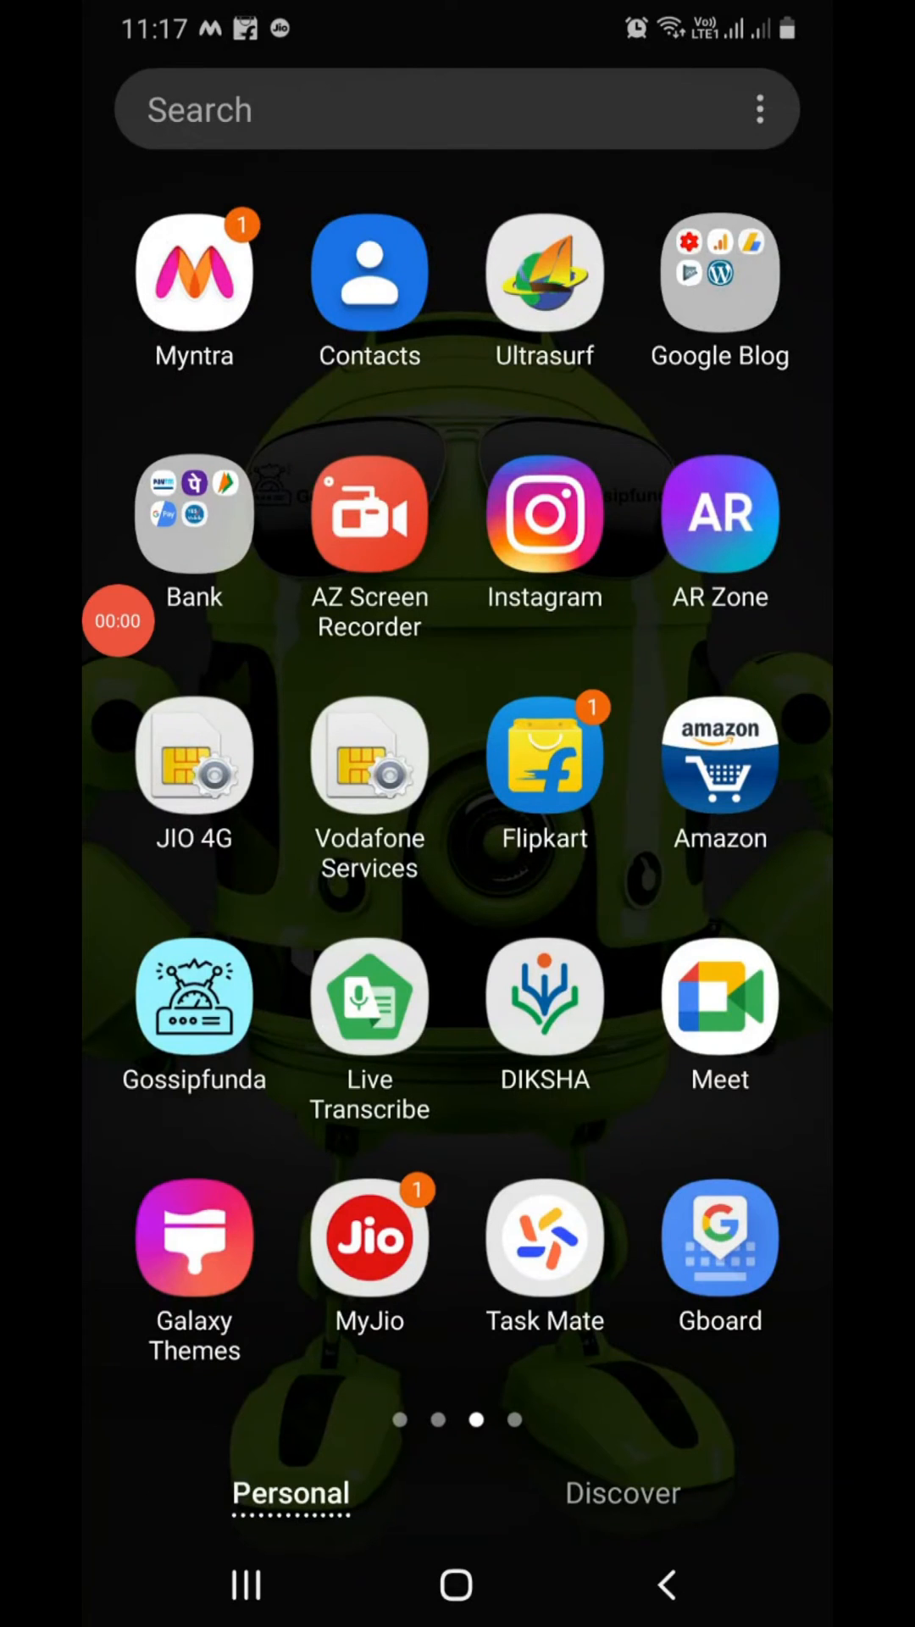
Step: Enable Developer options by tapping Build number in Software information, then go back to Settings
scroll("left", 3)
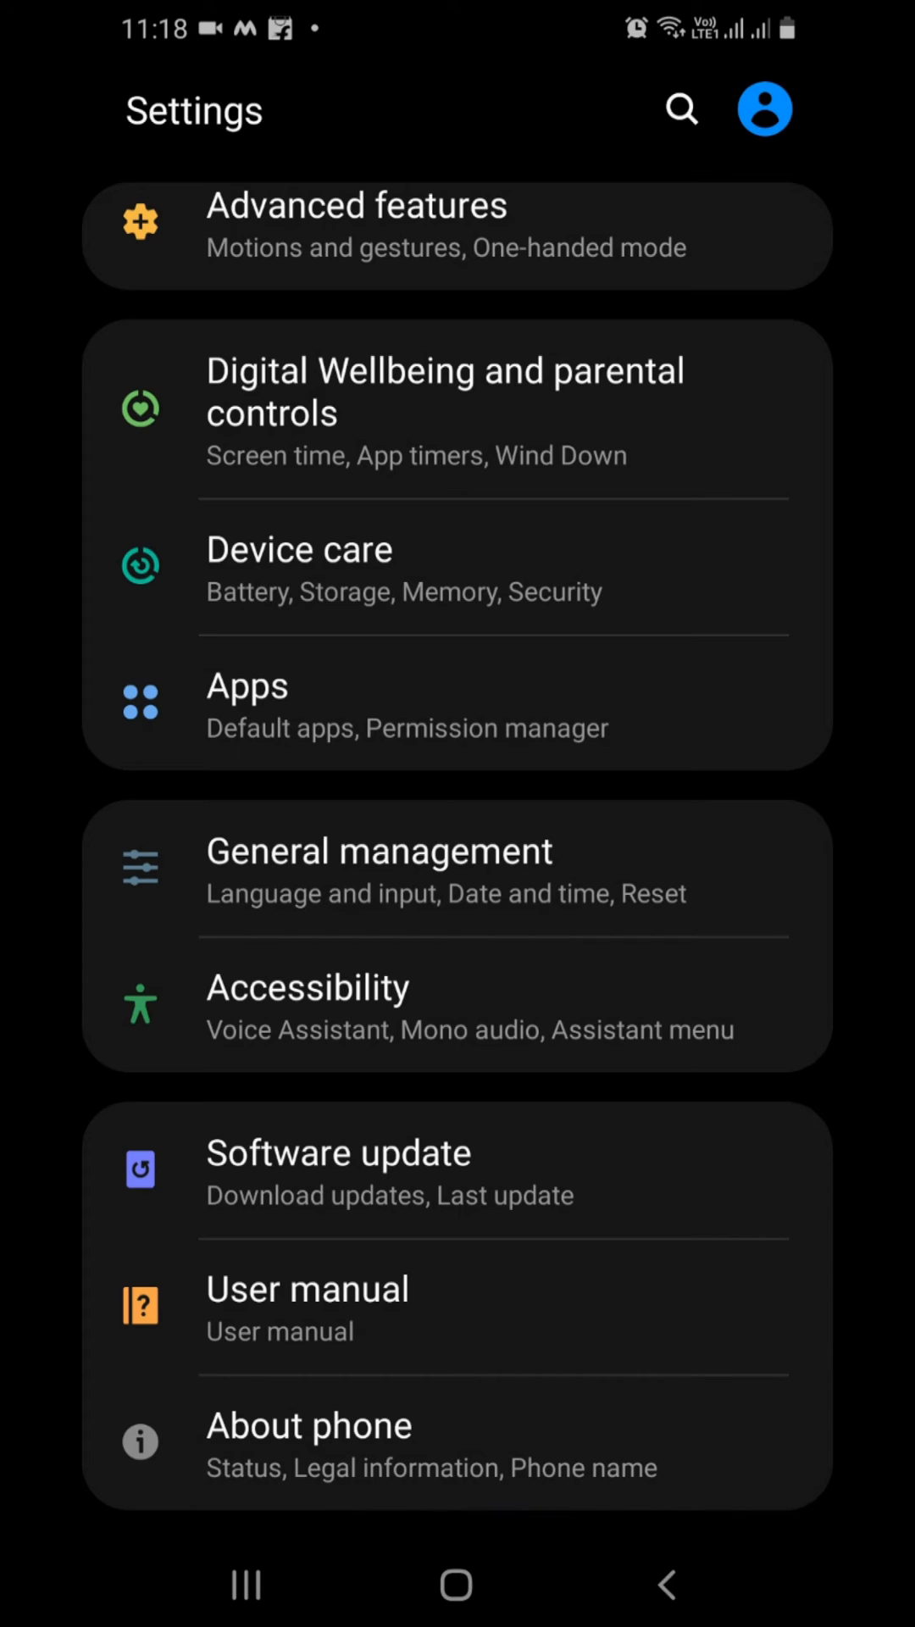
left_click(308, 1425)
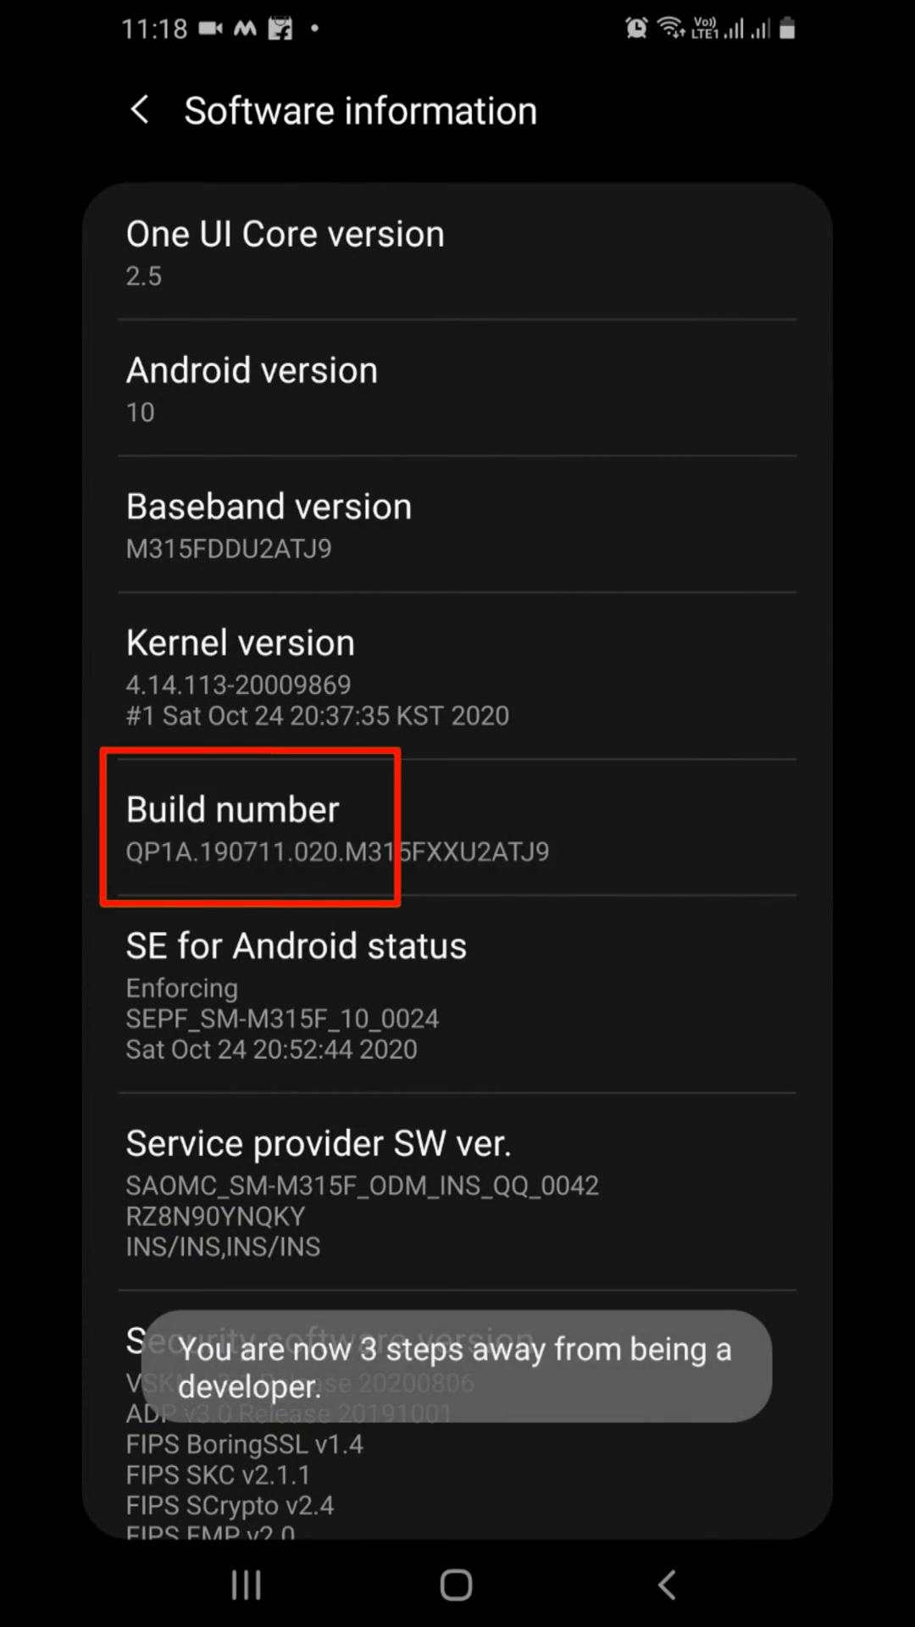
left_click(249, 830)
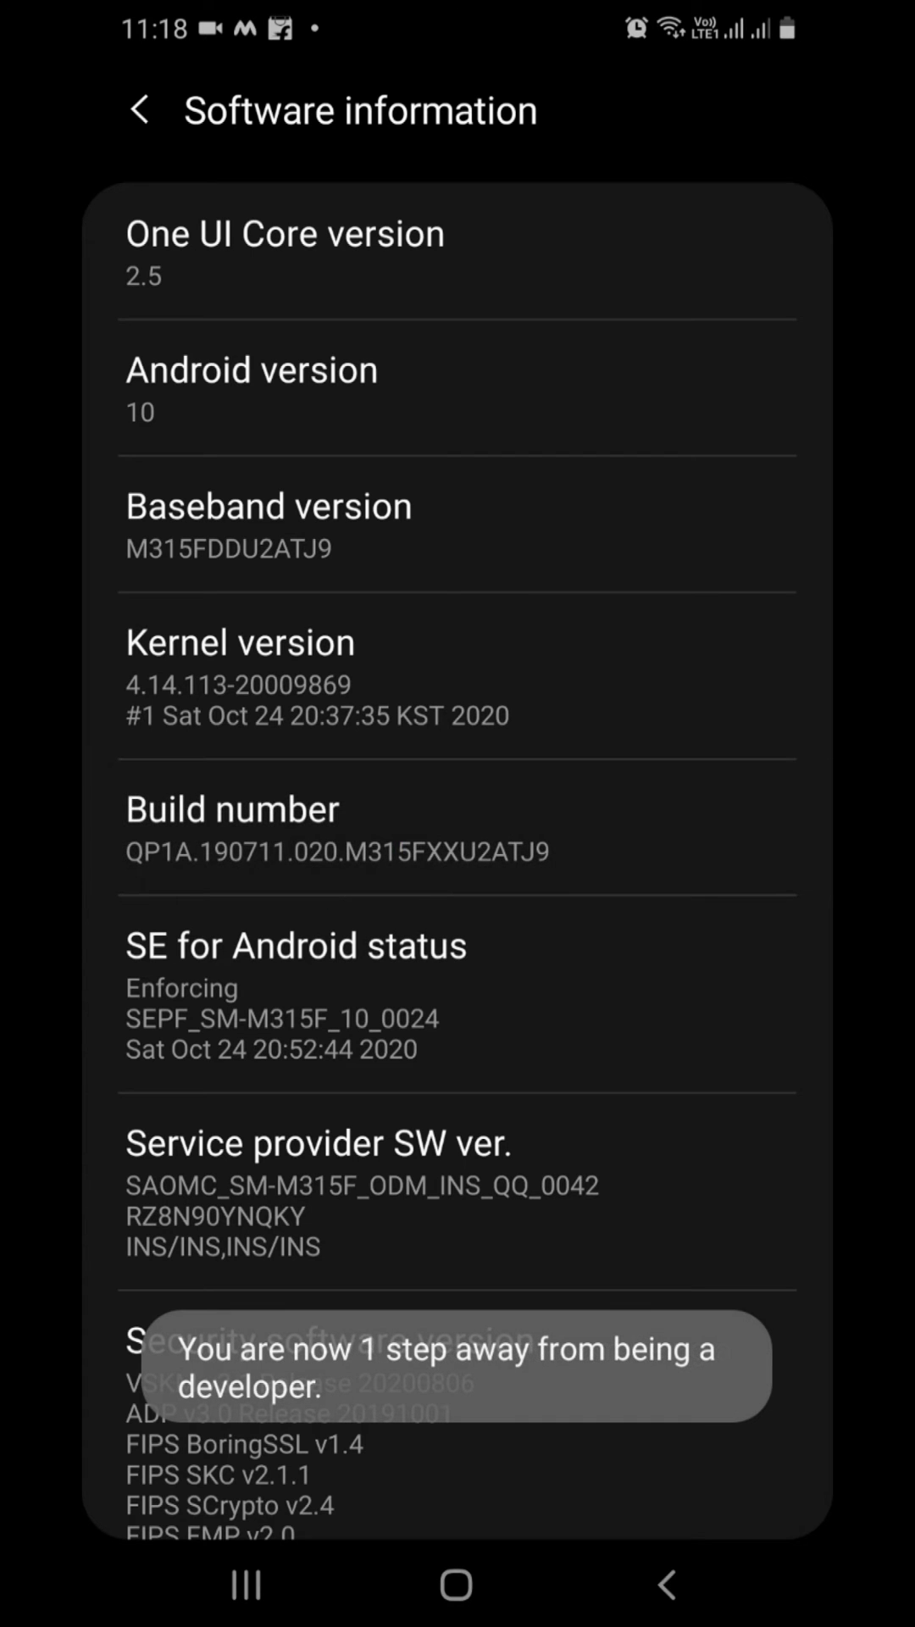
left_click(142, 108)
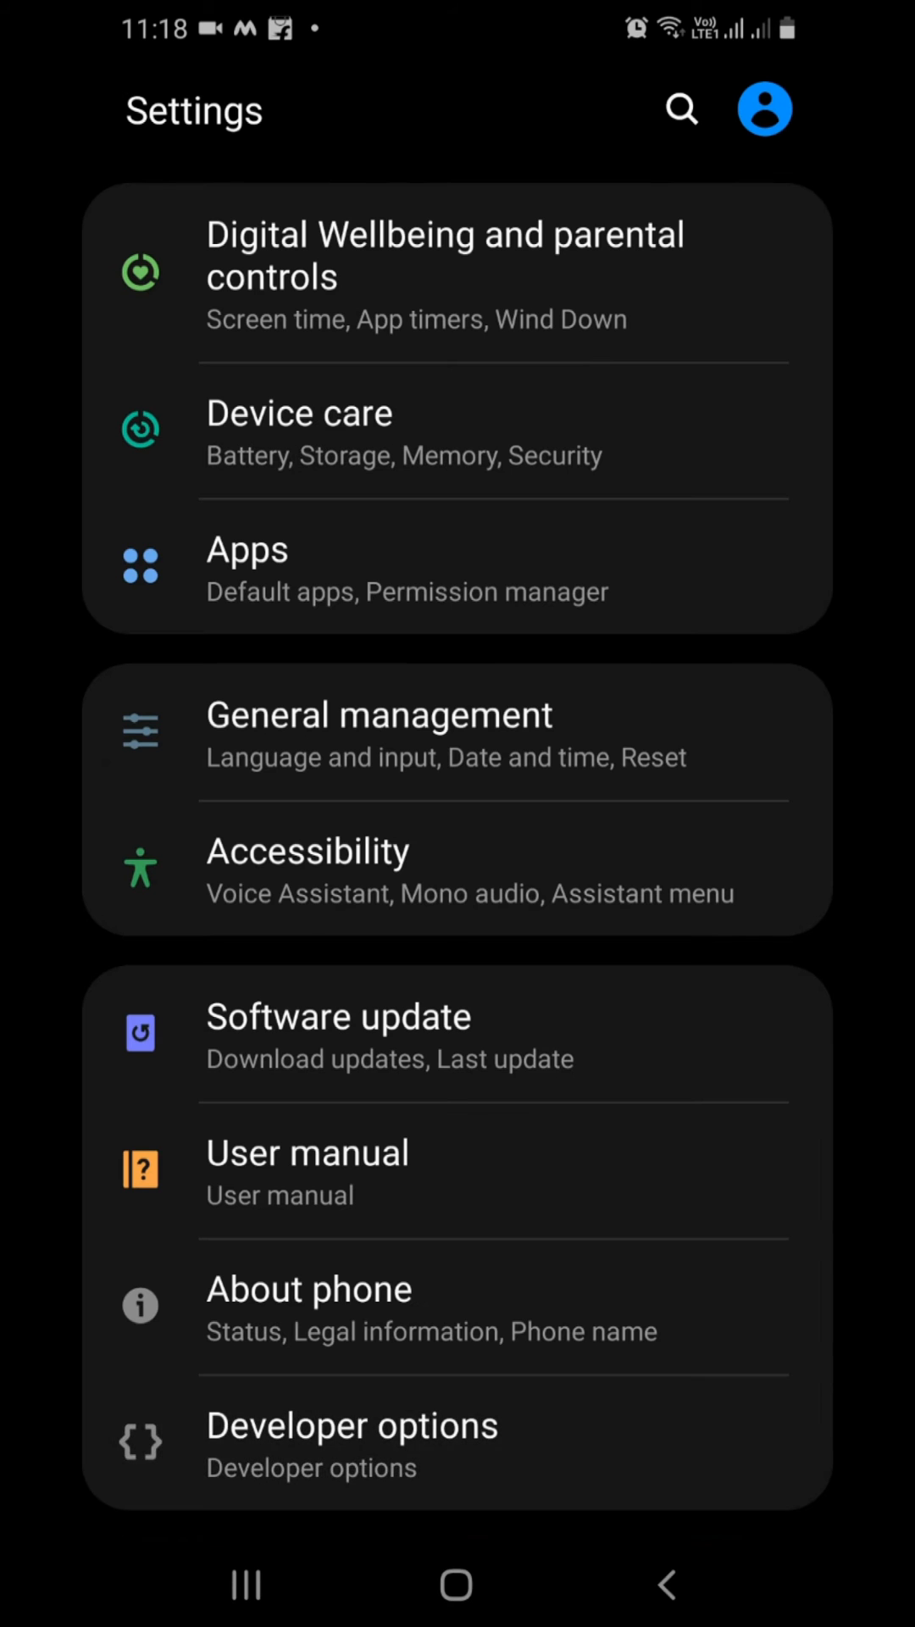
Step: In Developer options Memory usage, find Truecaller among recent RAM-using processes and view its details
left_click(352, 1425)
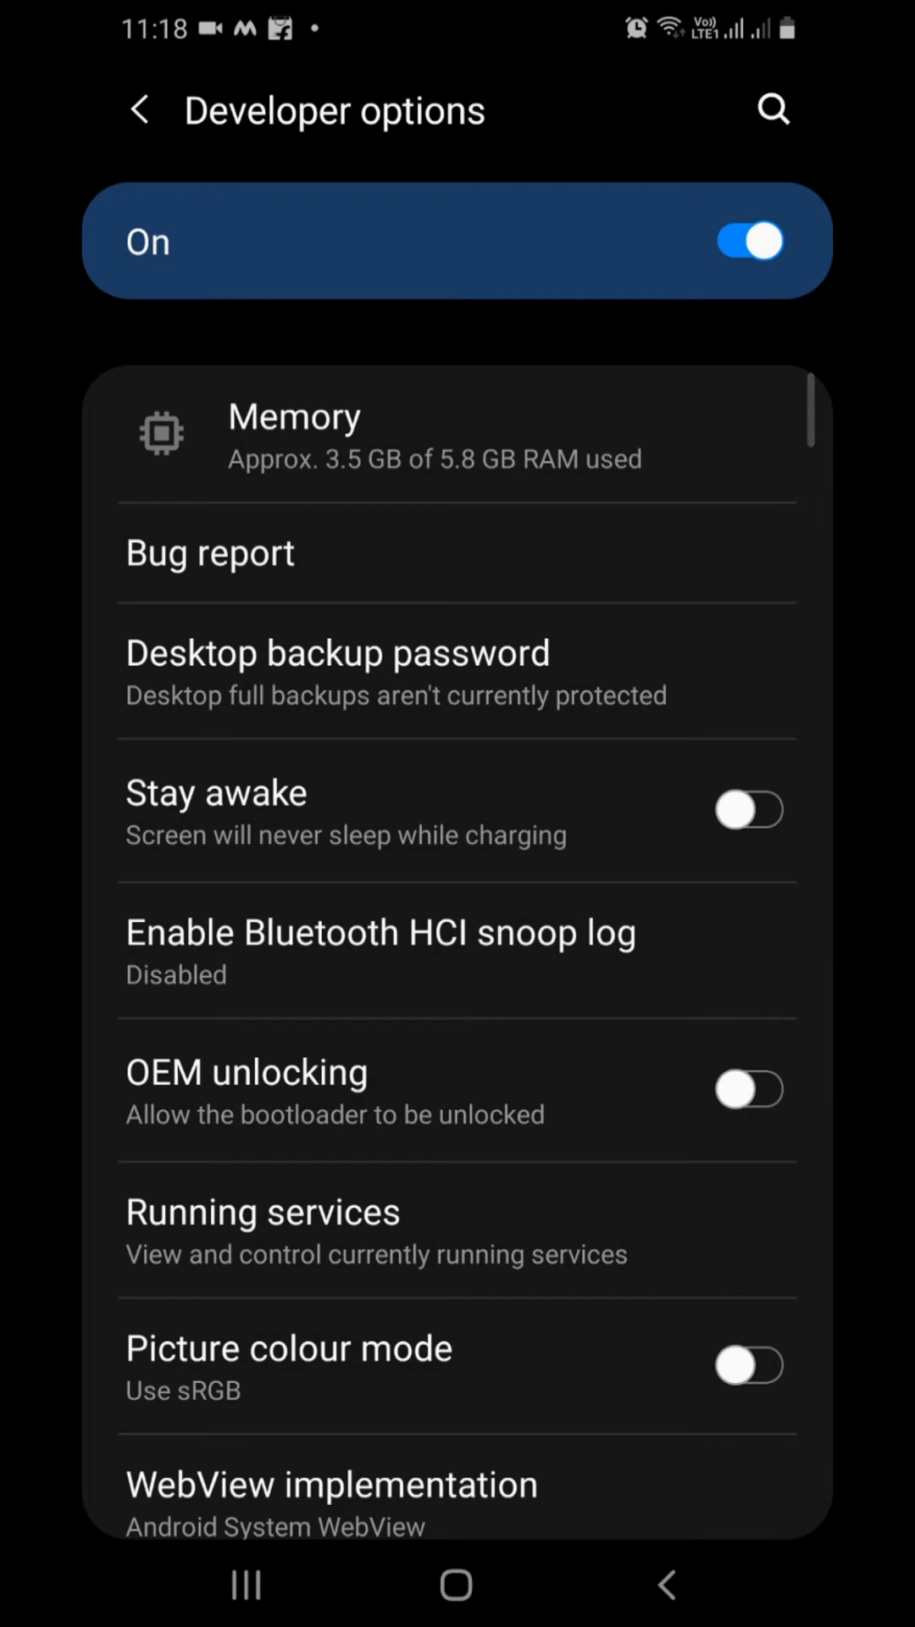
left_click(293, 436)
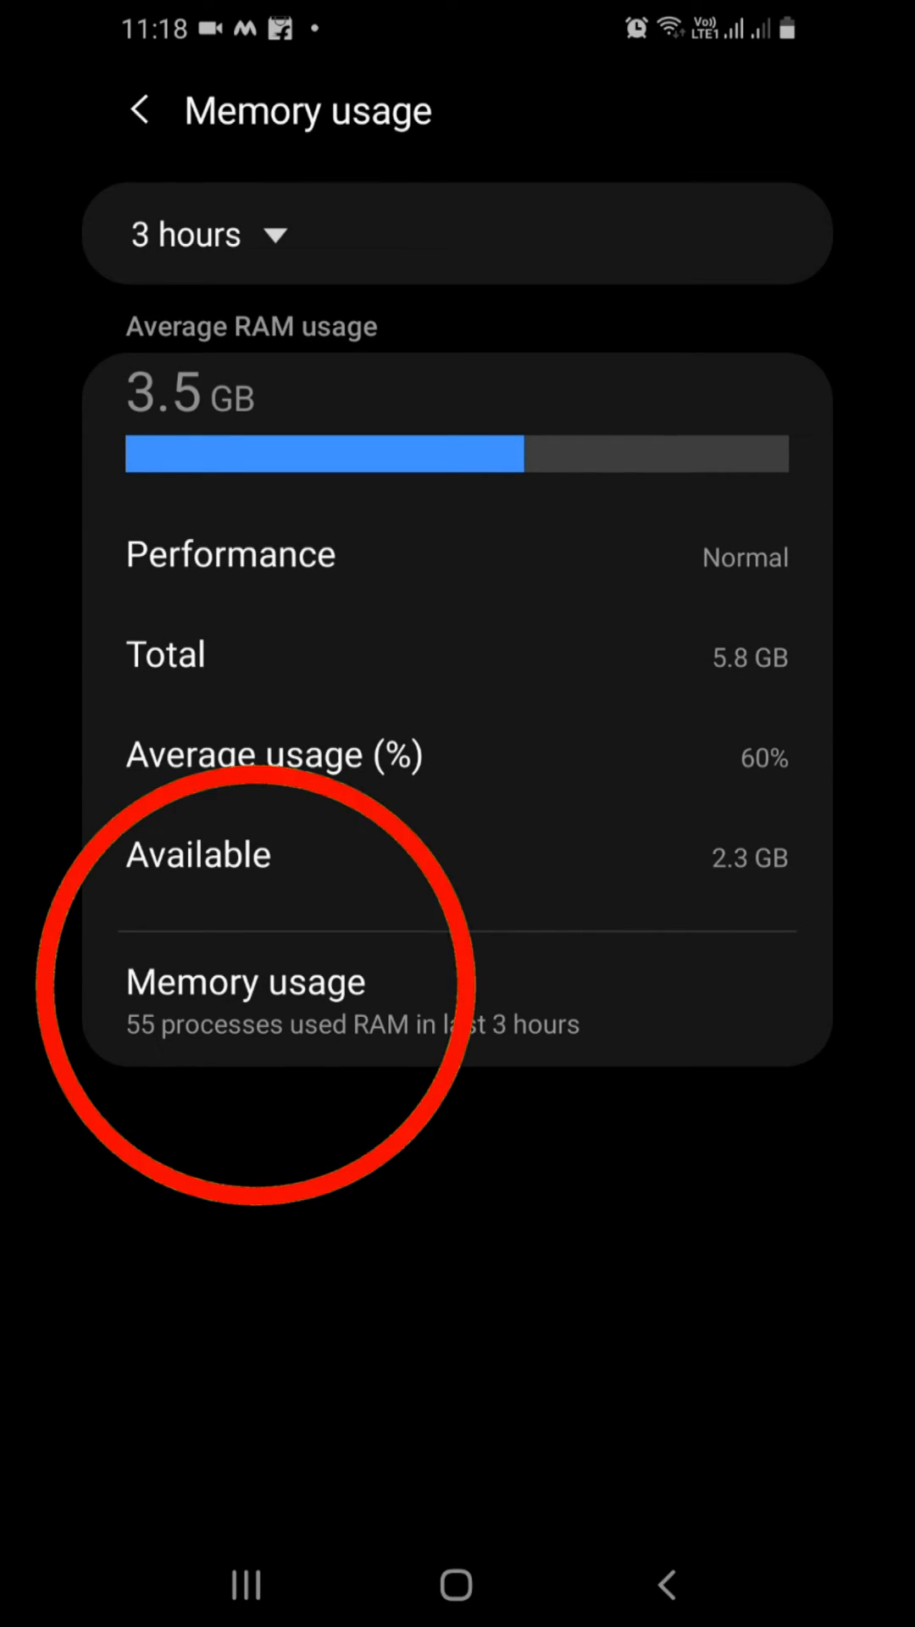
left_click(312, 996)
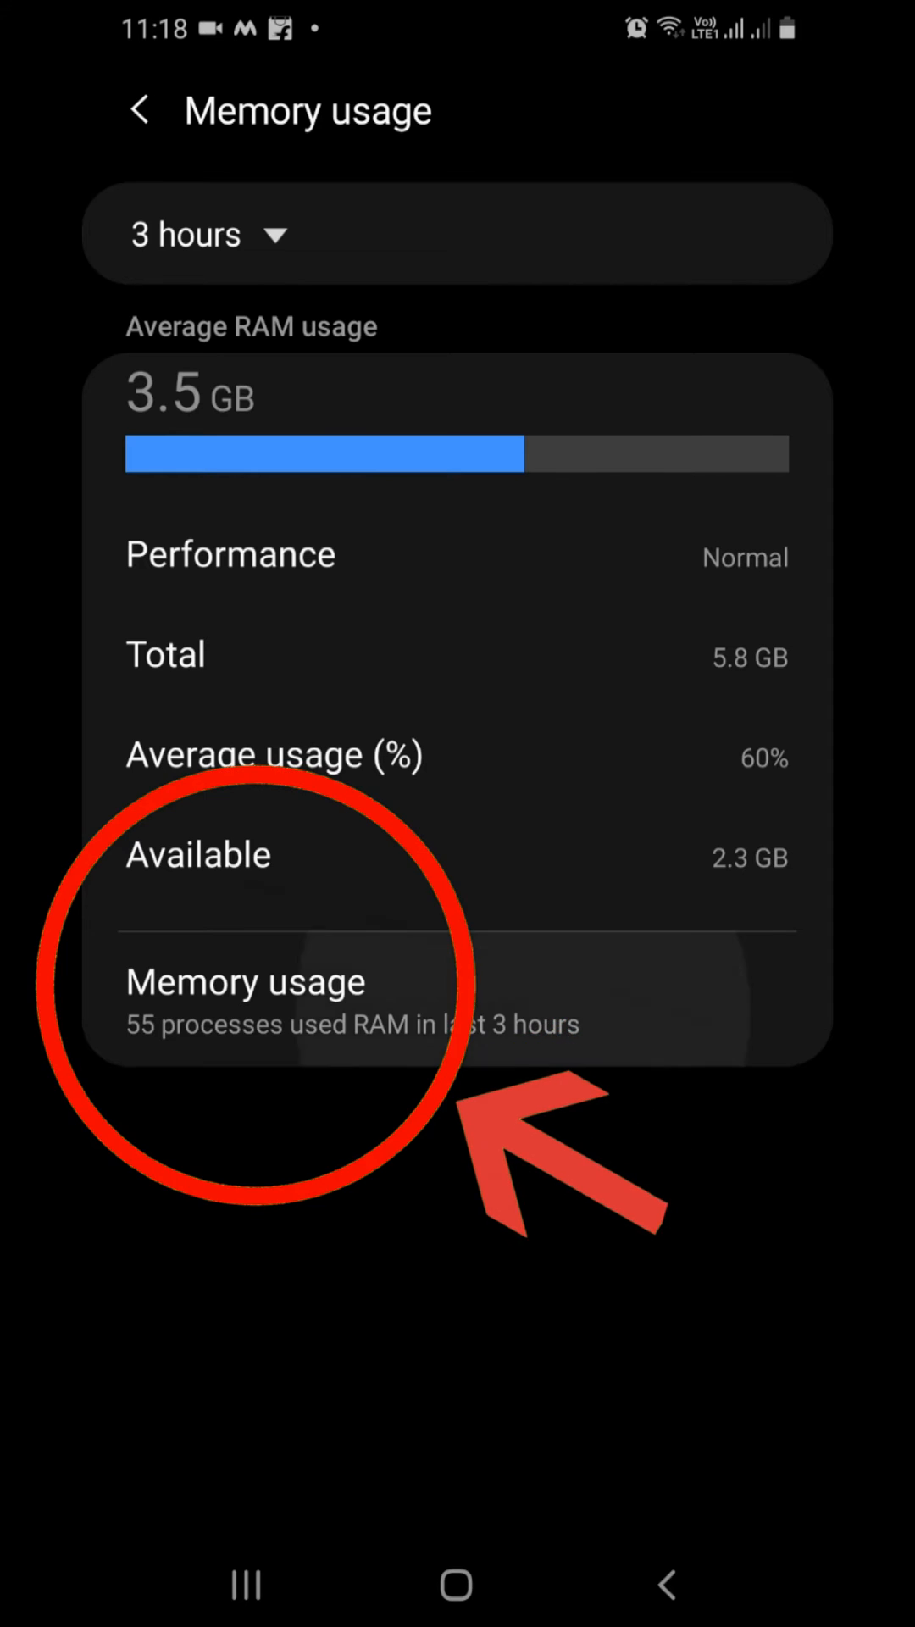
left_click(245, 981)
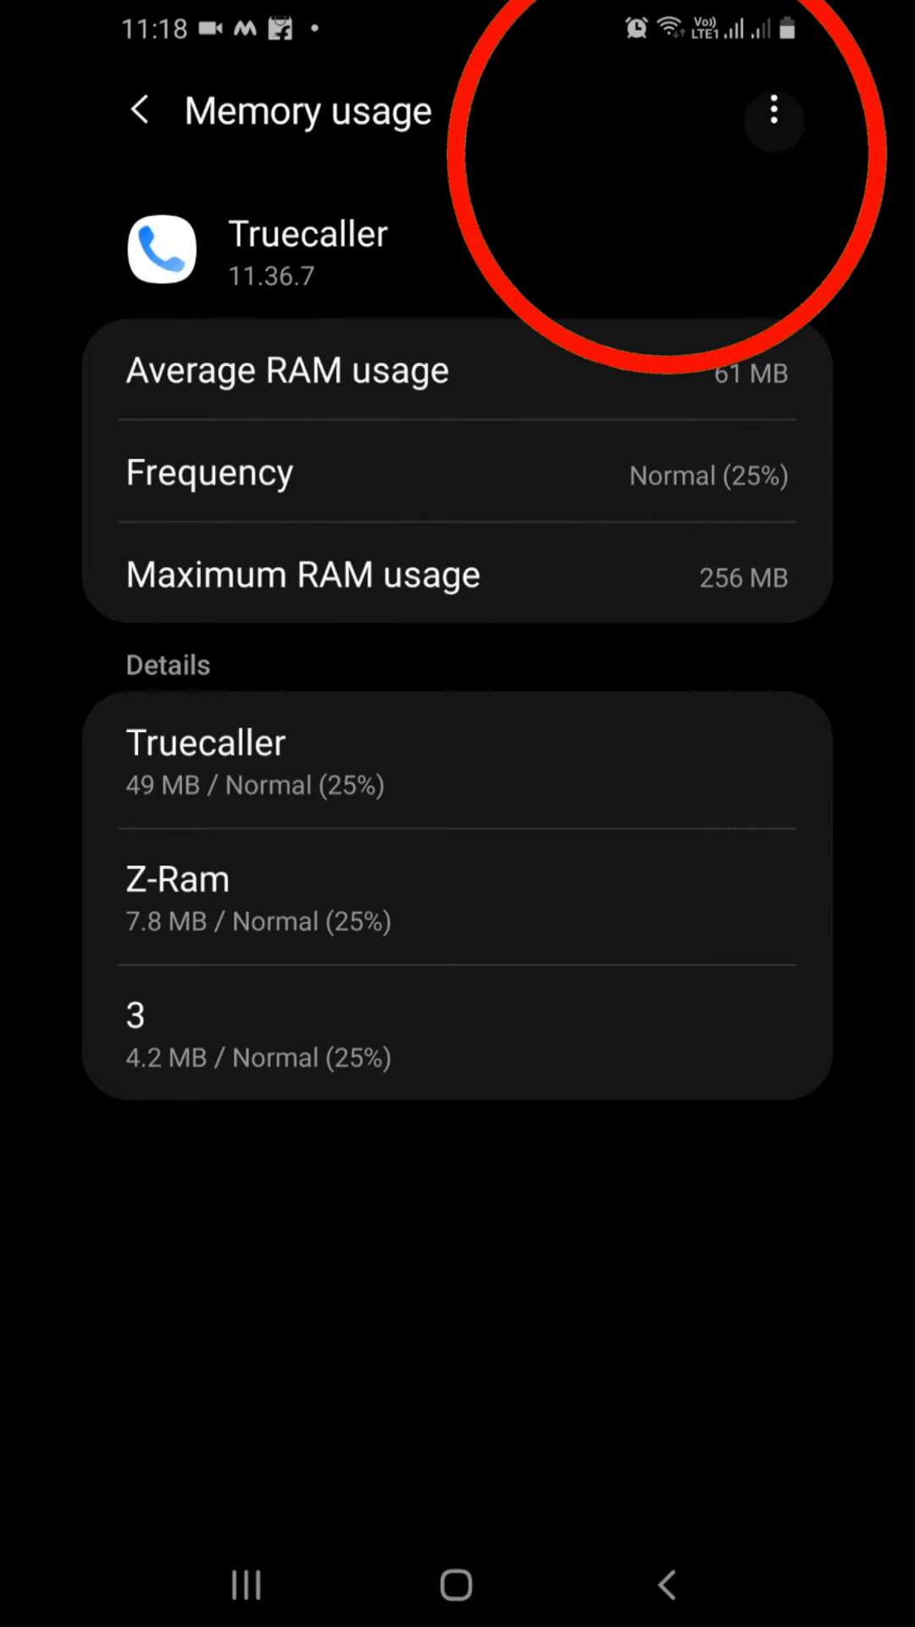
Step: Force stop Truecaller from its more-actions menu, then begin a settings search for 'ba'
left_click(773, 117)
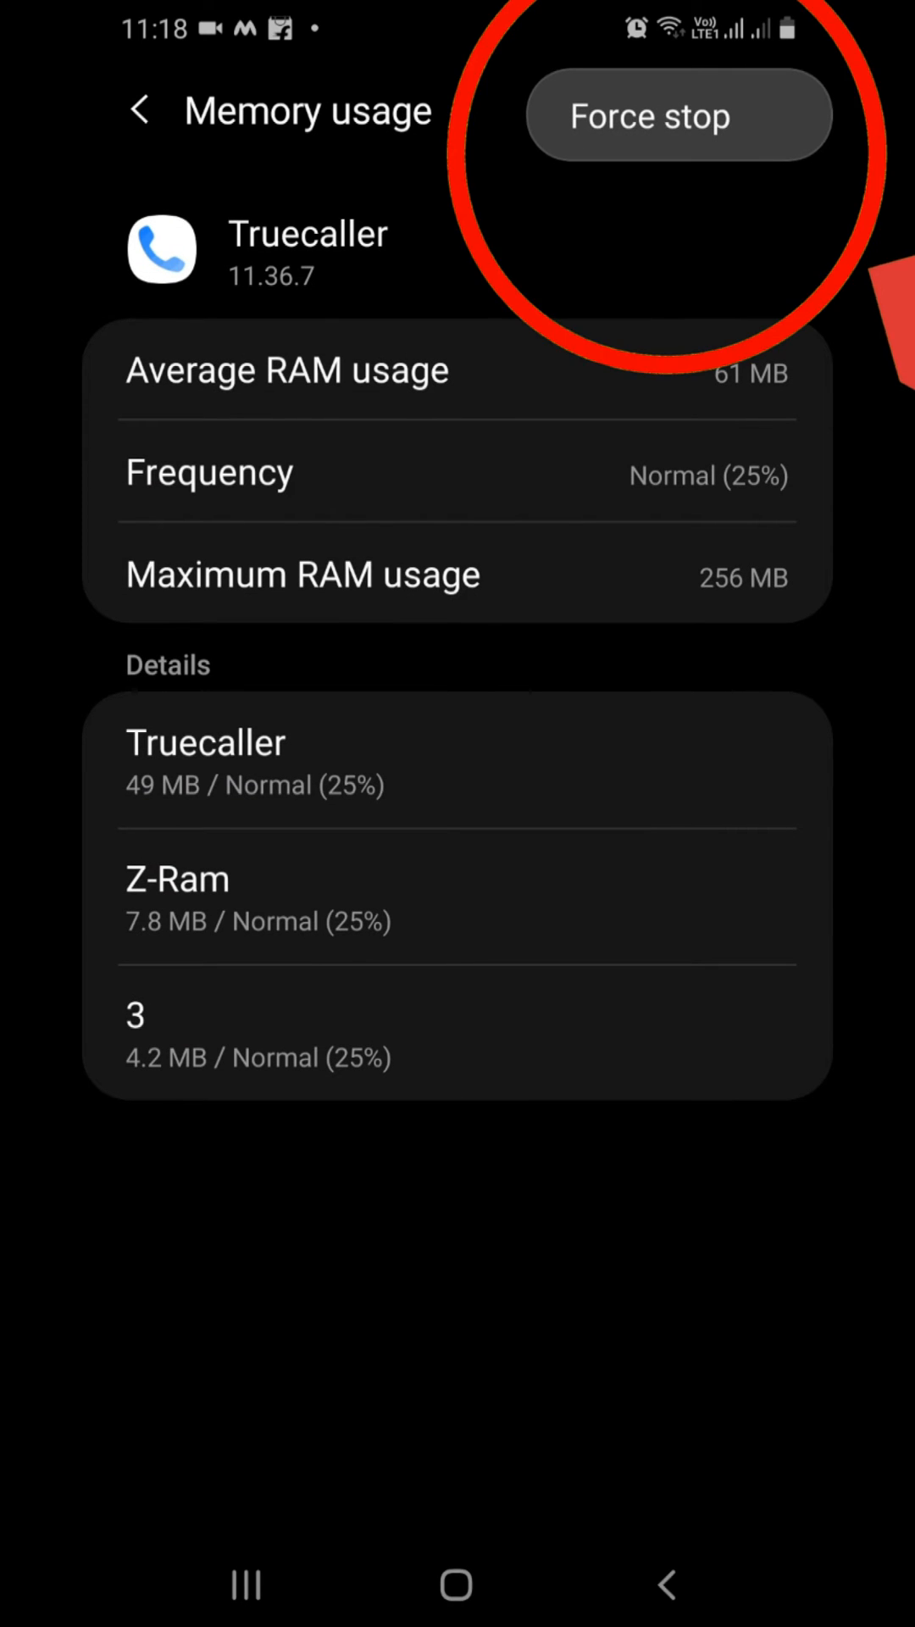
left_click(138, 112)
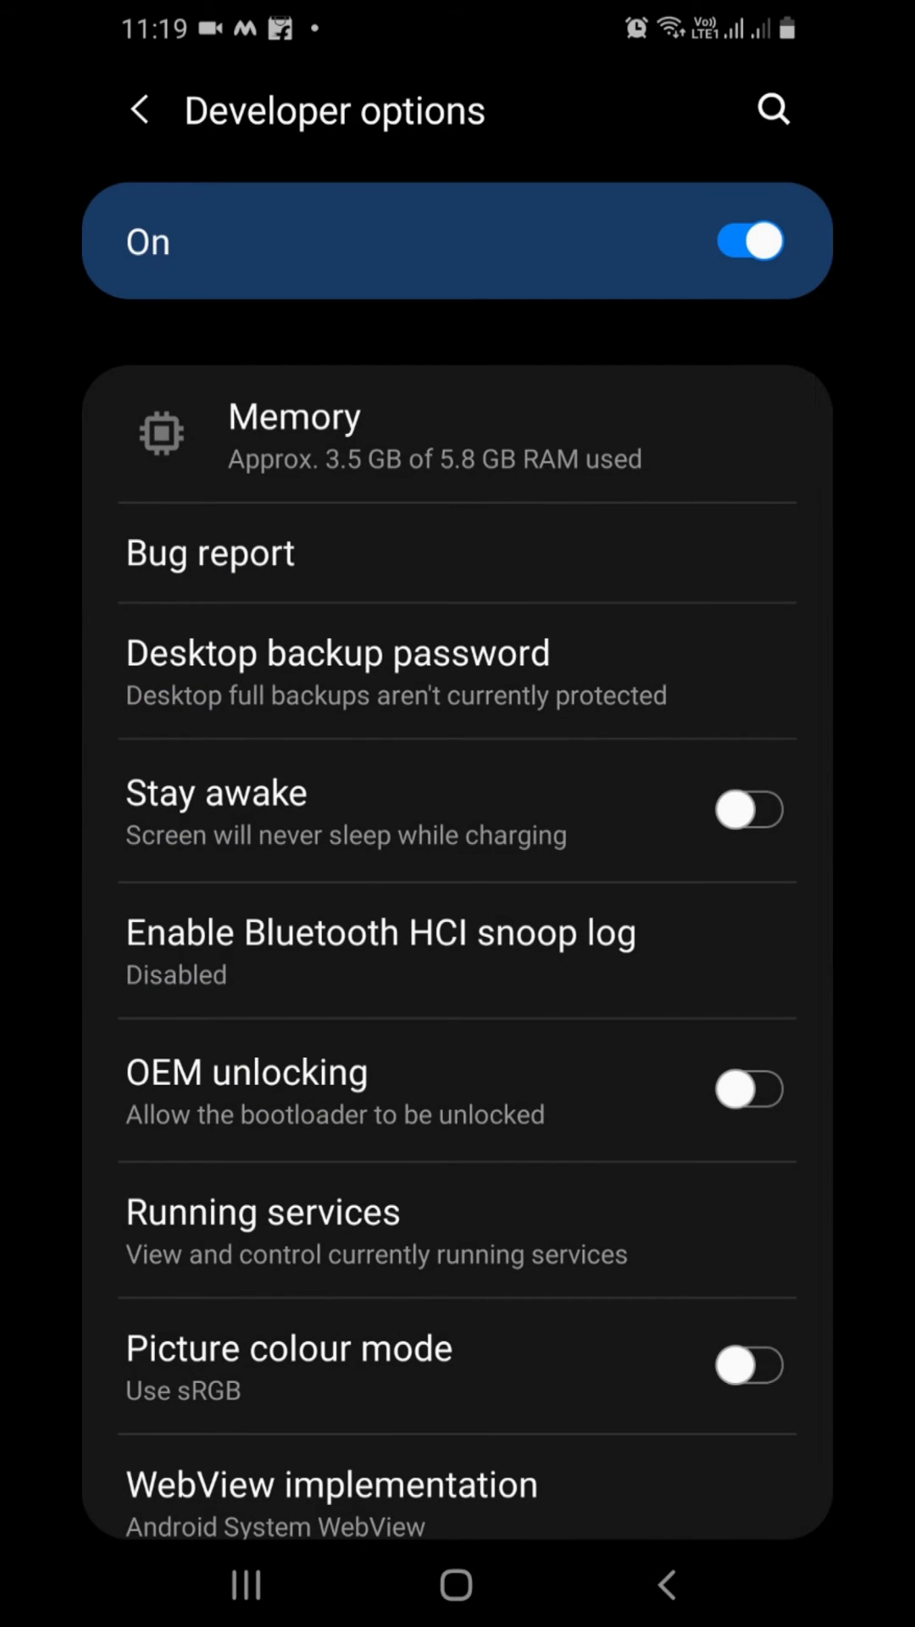
left_click(773, 109)
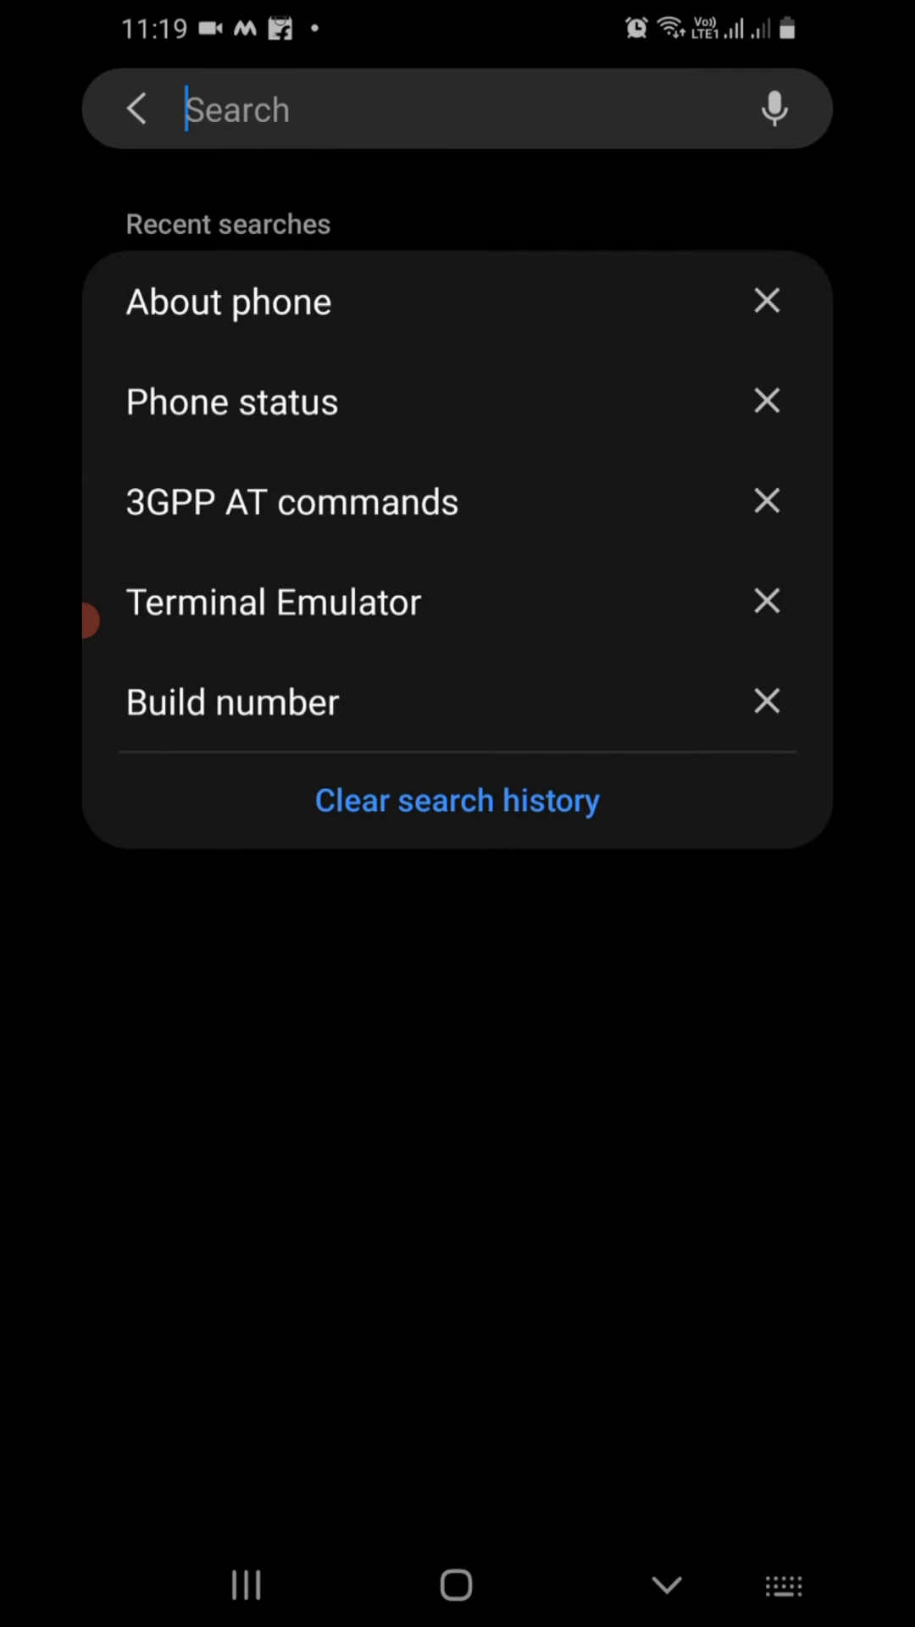
type("ba")
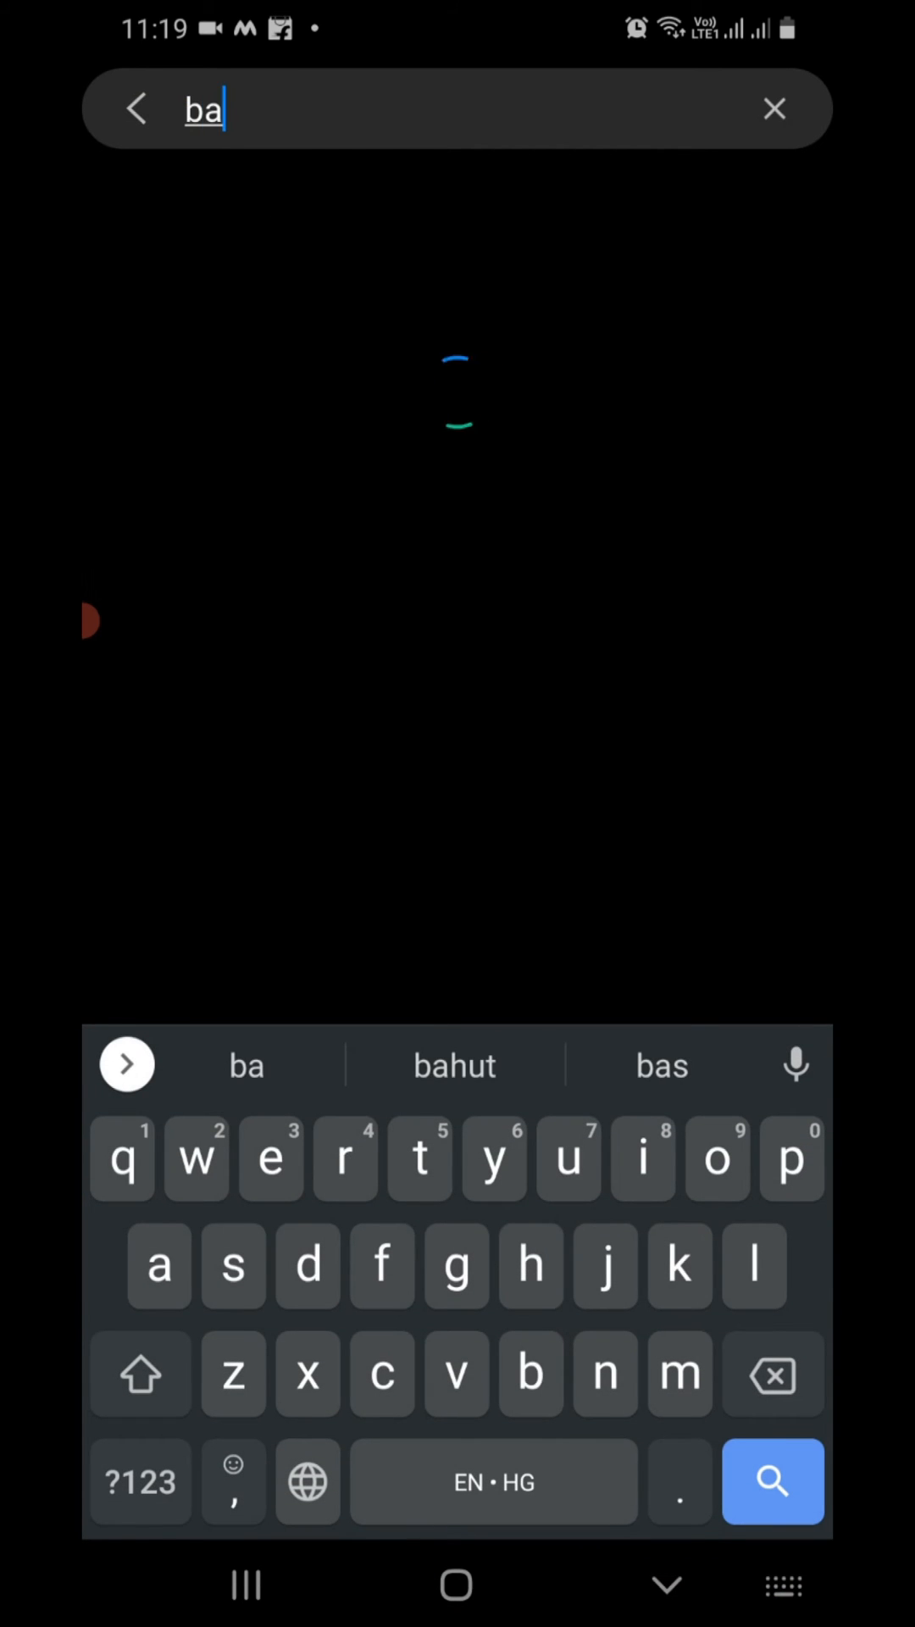